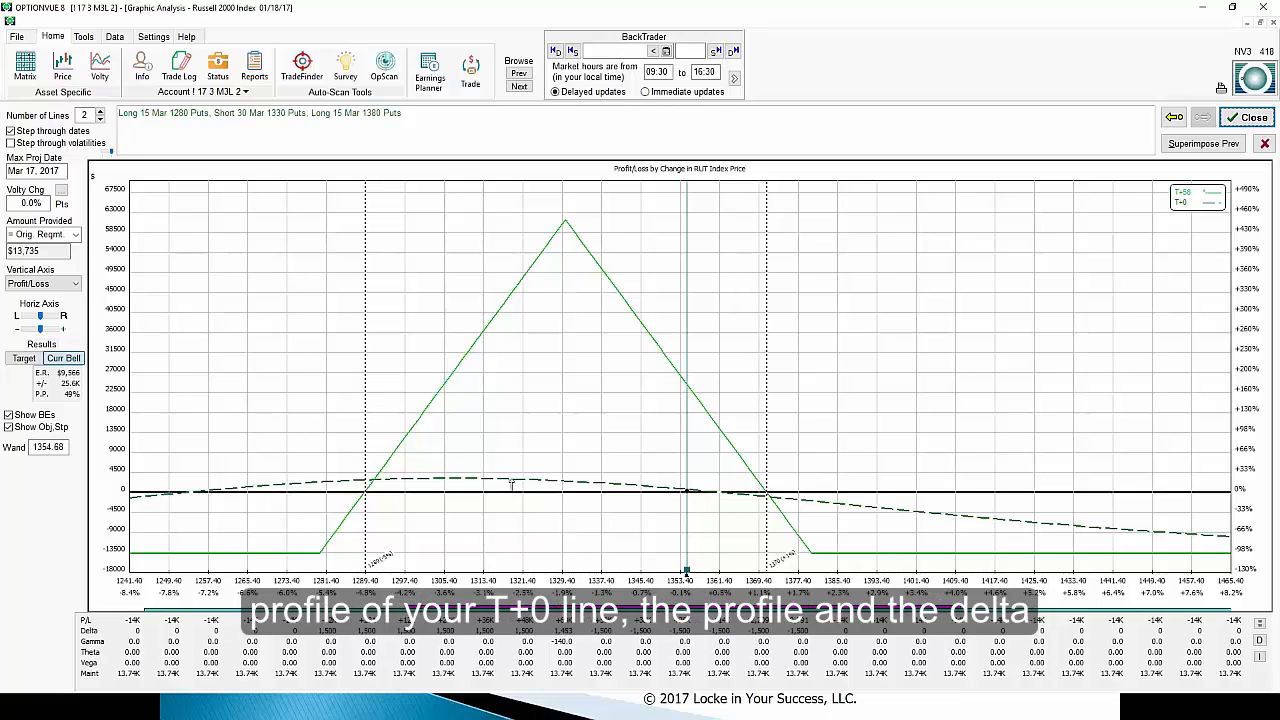
pyautogui.moveTo(606, 442)
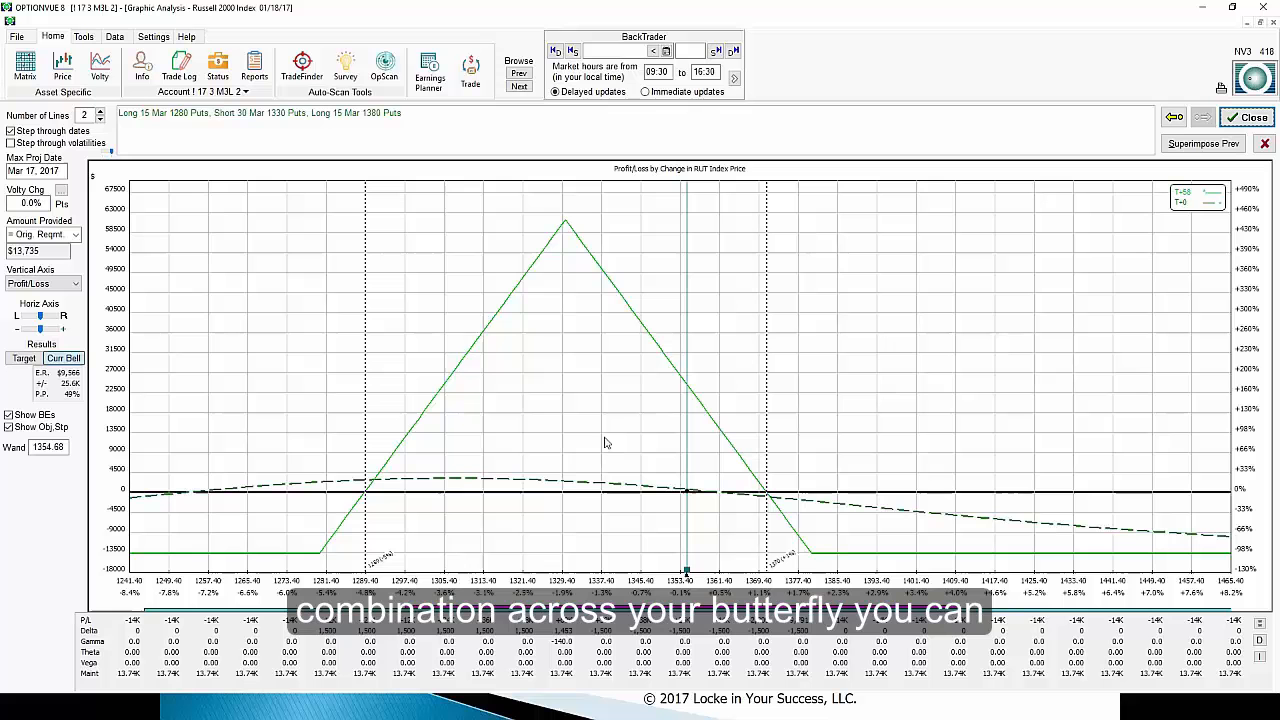
pyautogui.moveTo(558, 446)
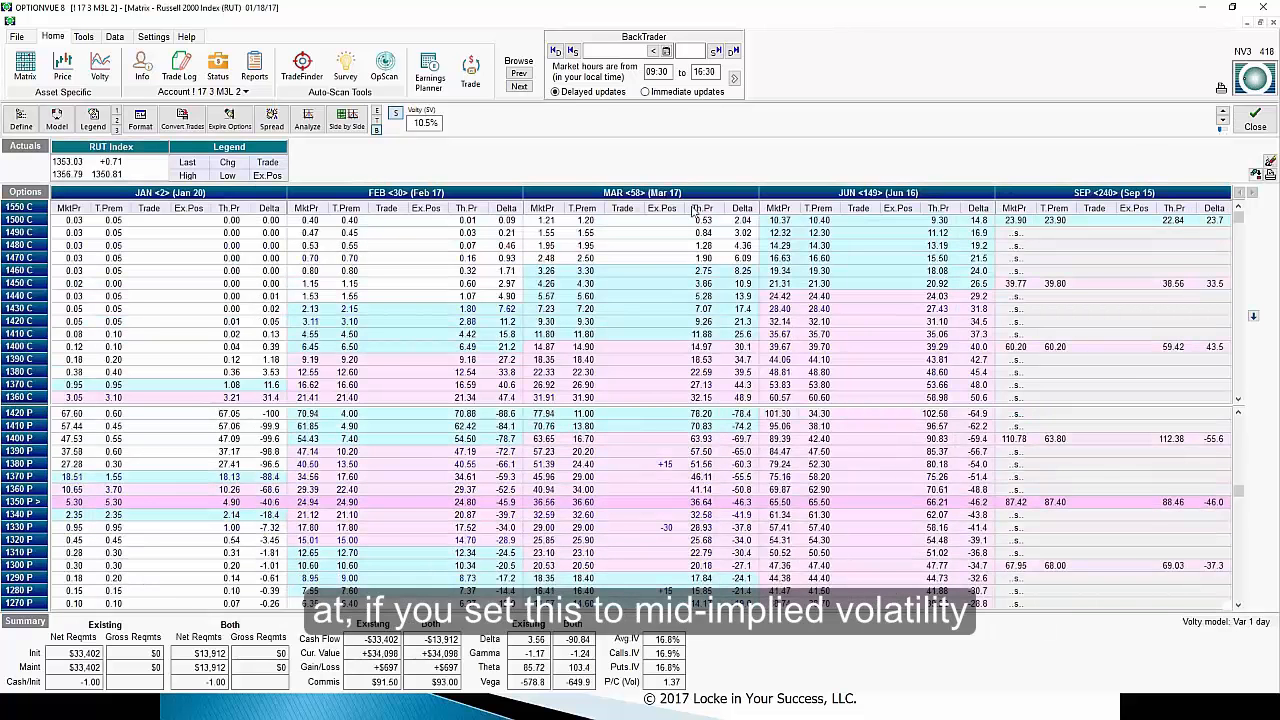
# Bring up thinkorswim's $RUT daily chart with trendlines, moving averages and ATR study.
pyautogui.click(703, 207)
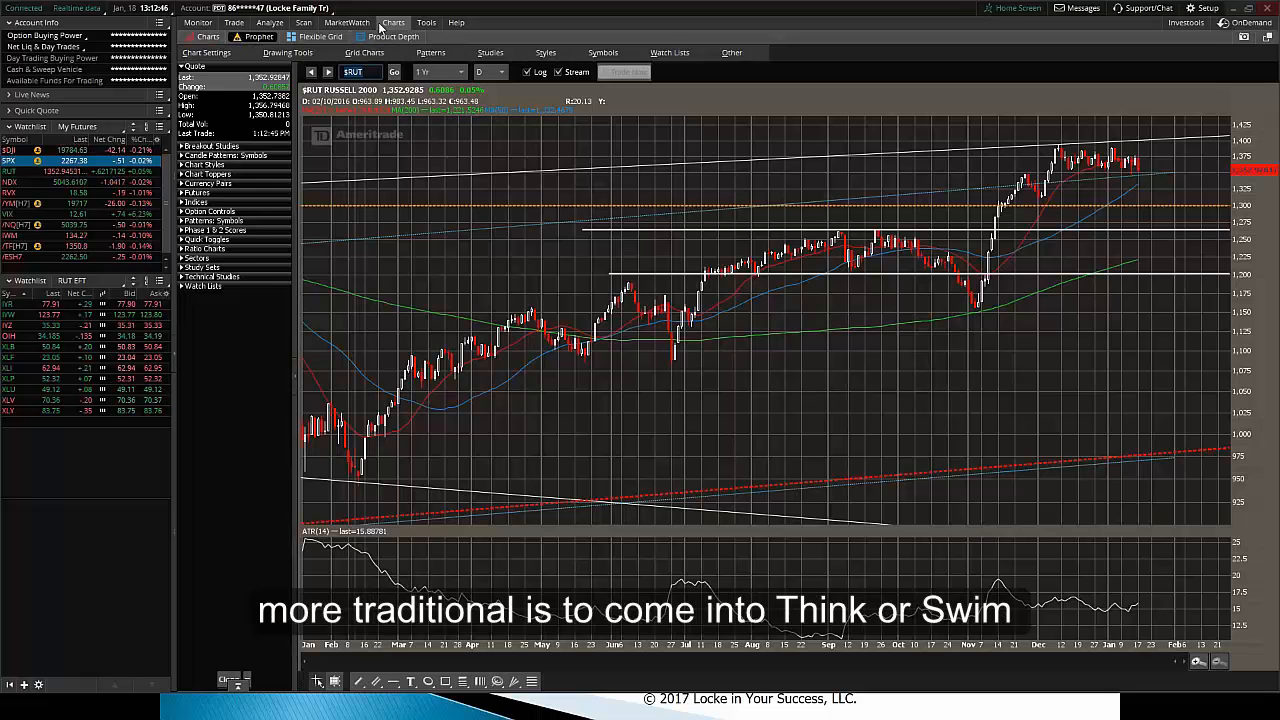
# Show RUT March 17 put implied volatility by strike in Product Depth, with put open interest below.
pyautogui.click(418, 36)
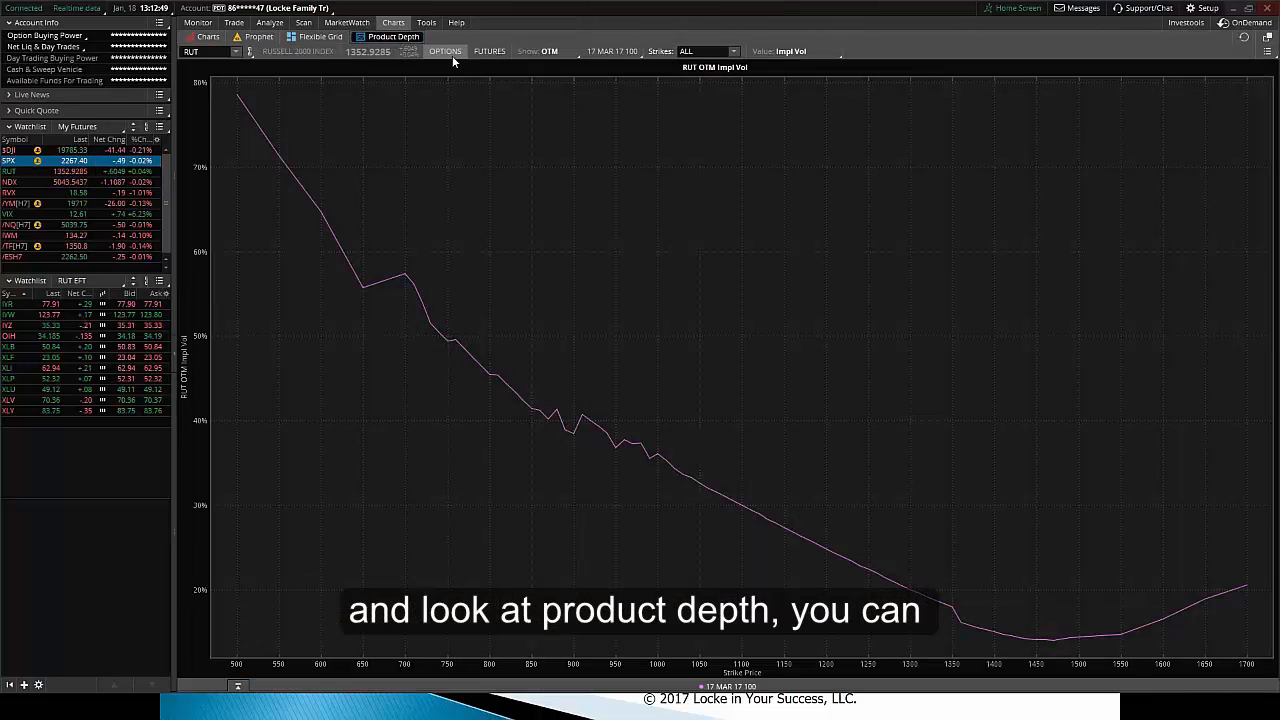
pyautogui.click(555, 51)
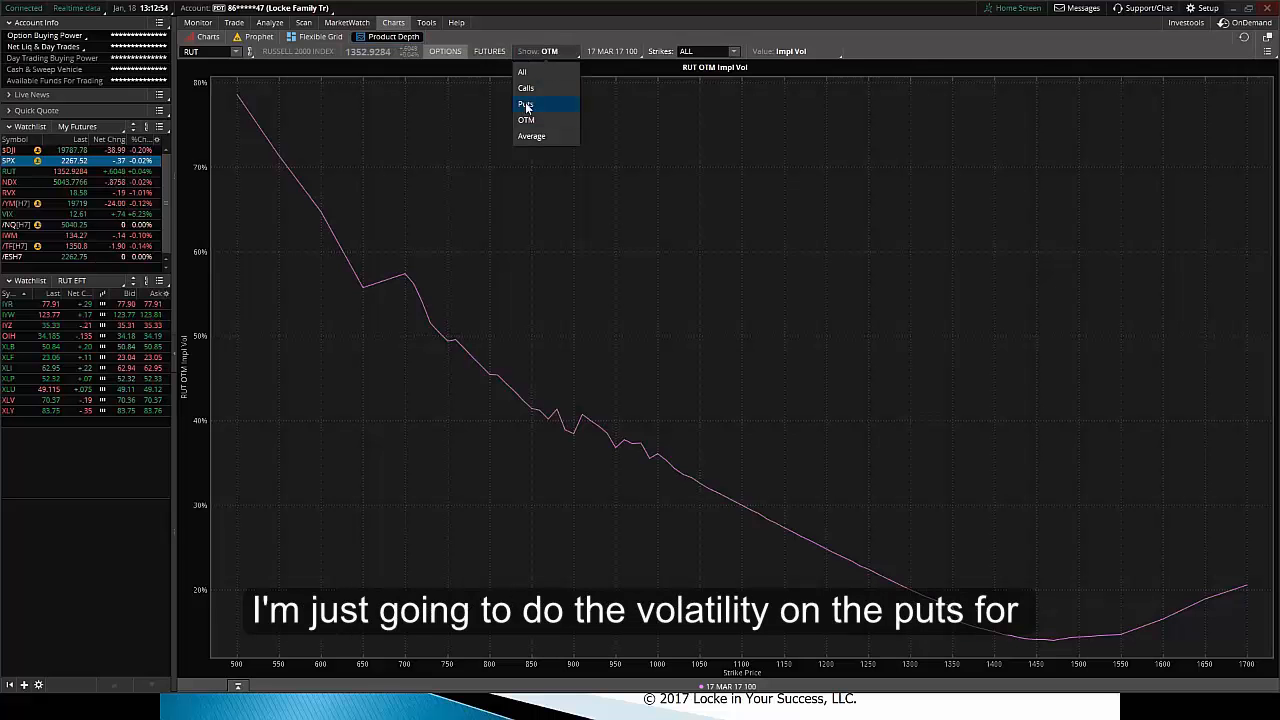
pyautogui.click(524, 104)
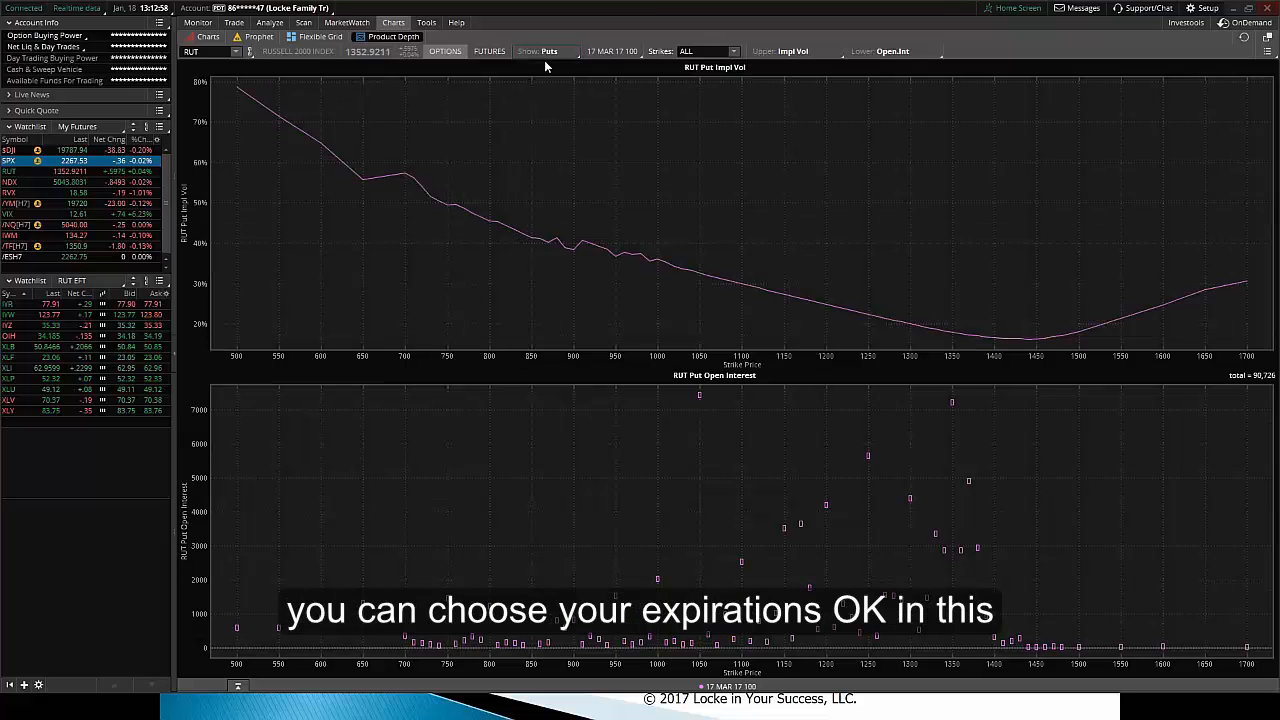
pyautogui.click(623, 51)
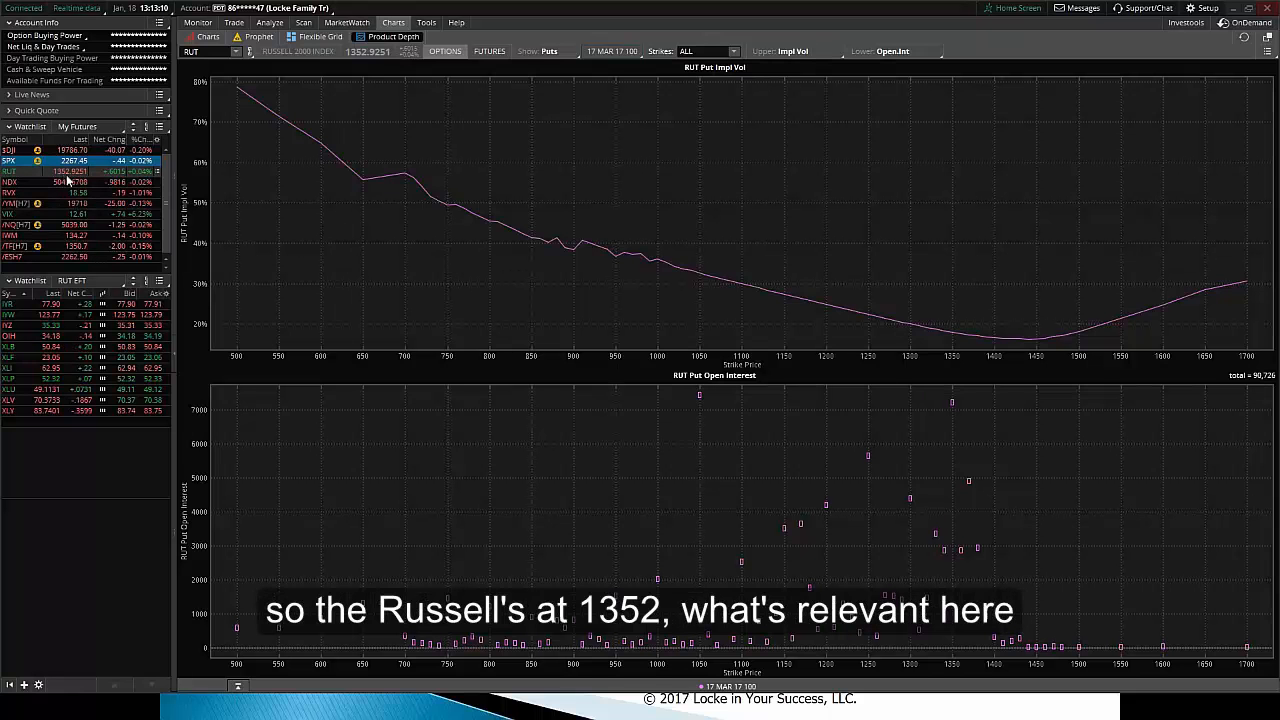
pyautogui.moveTo(955, 317)
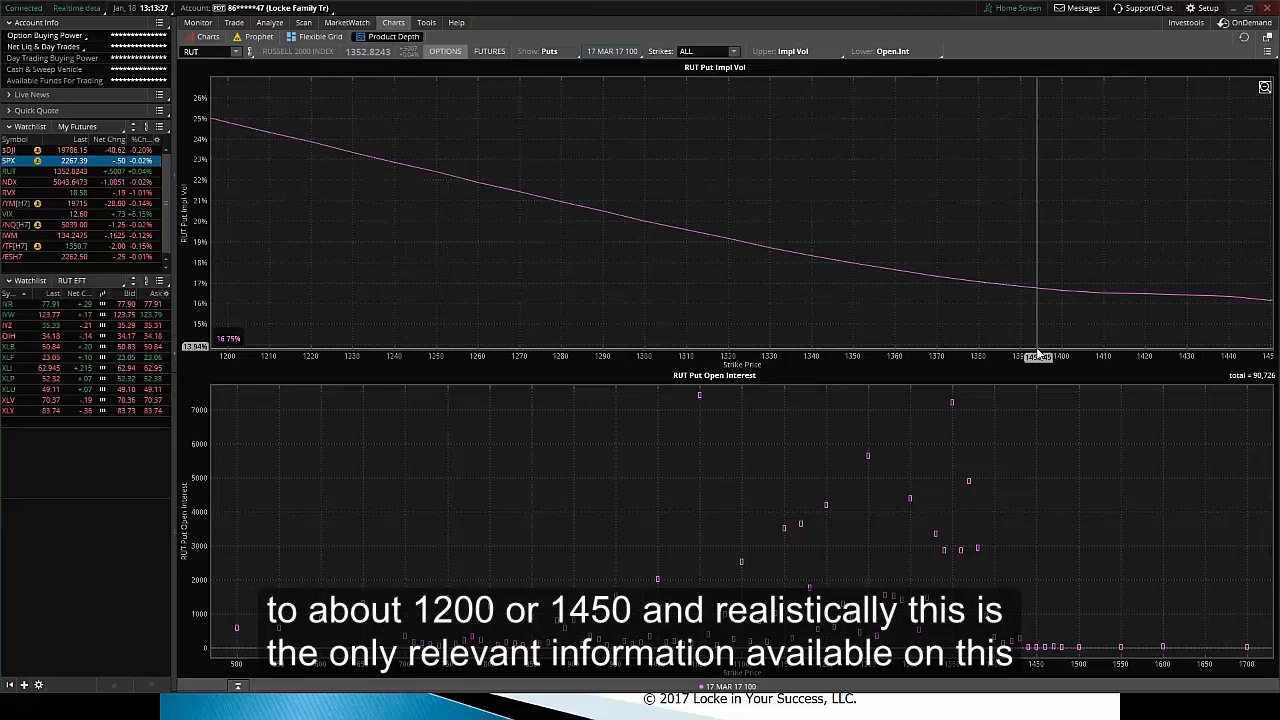
pyautogui.moveTo(594, 280)
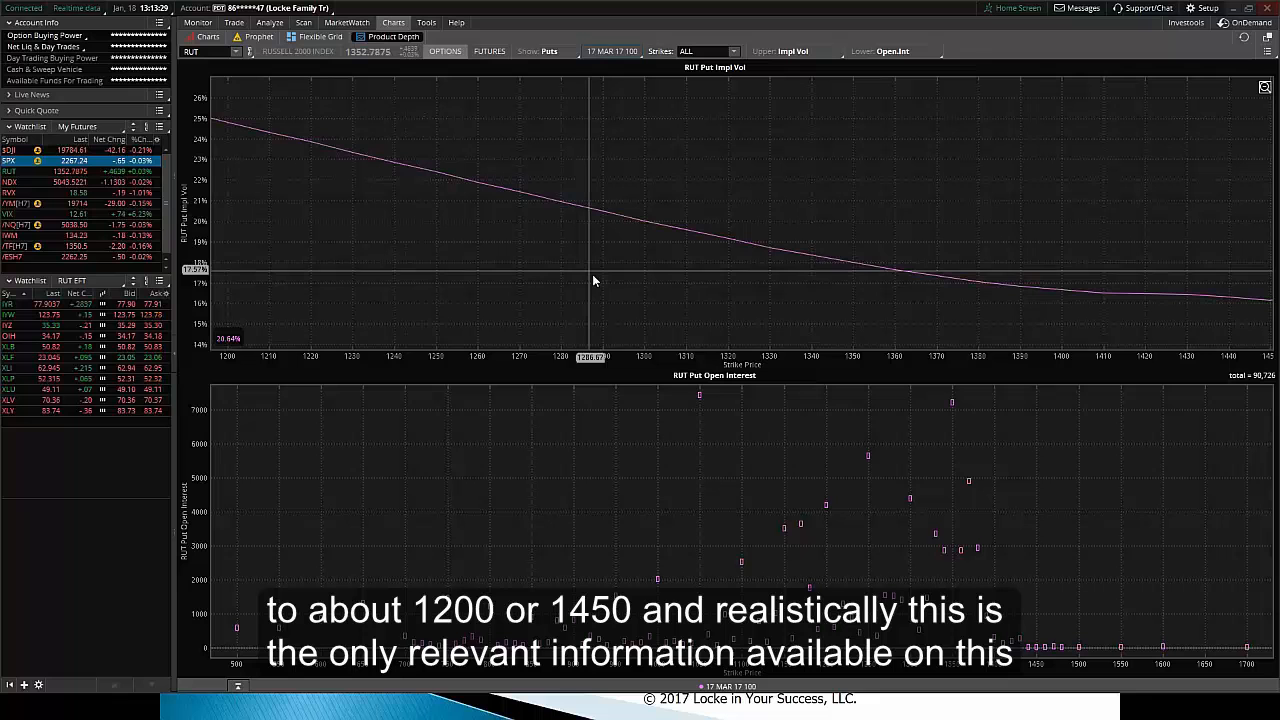